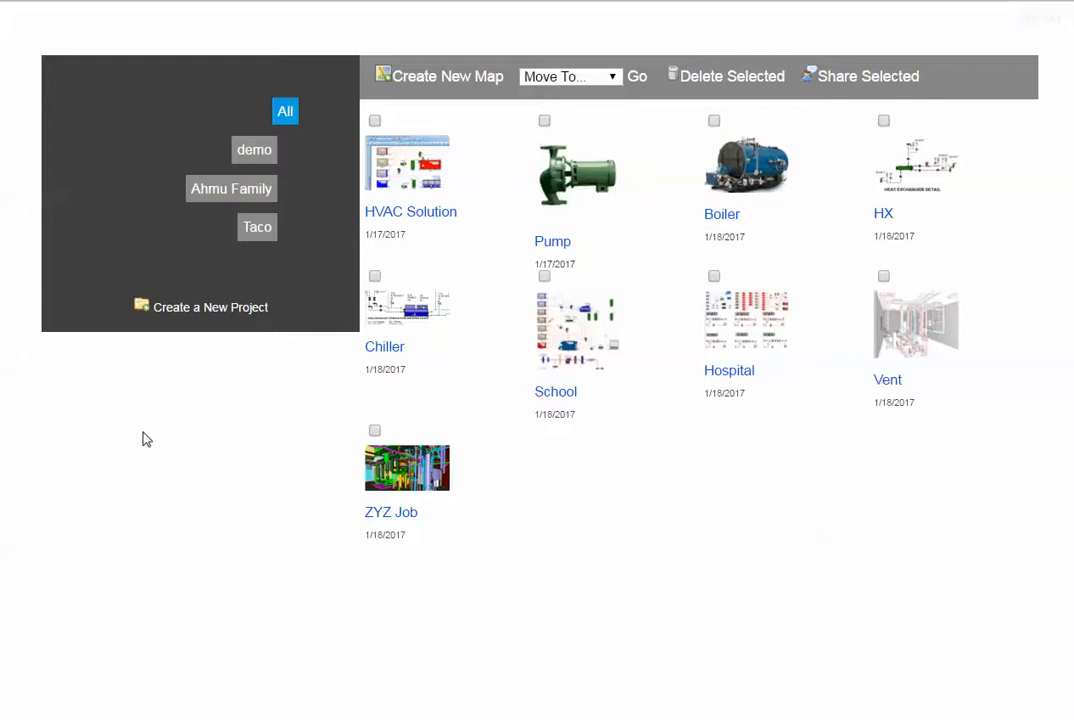
mouse_move(141, 444)
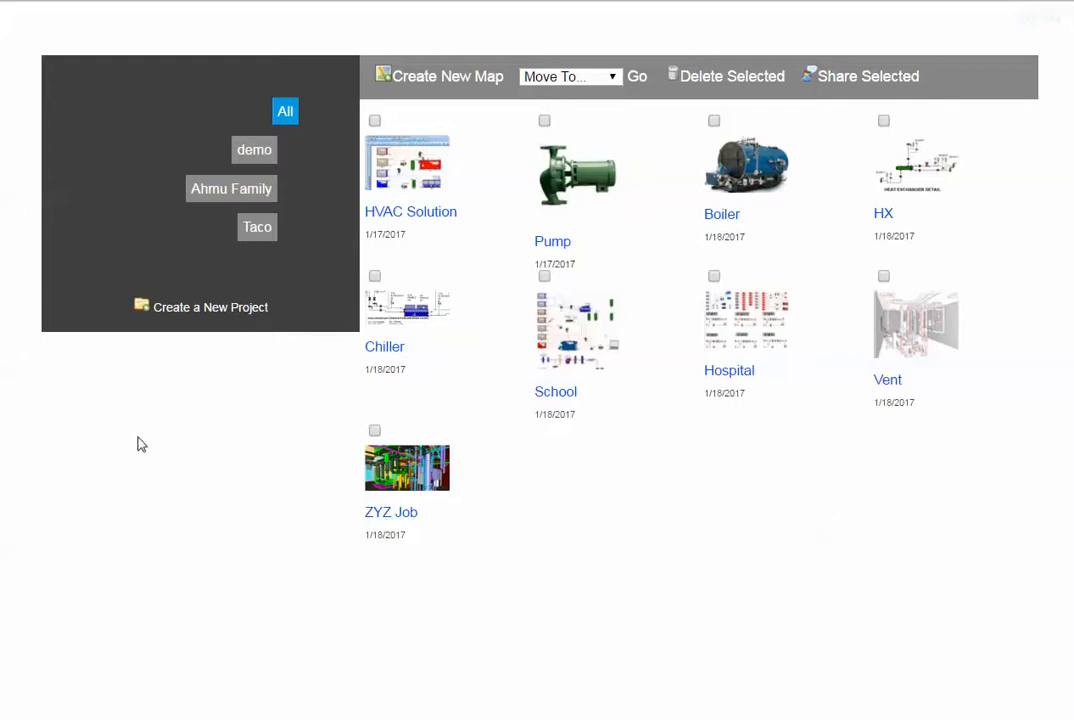
mouse_move(350, 528)
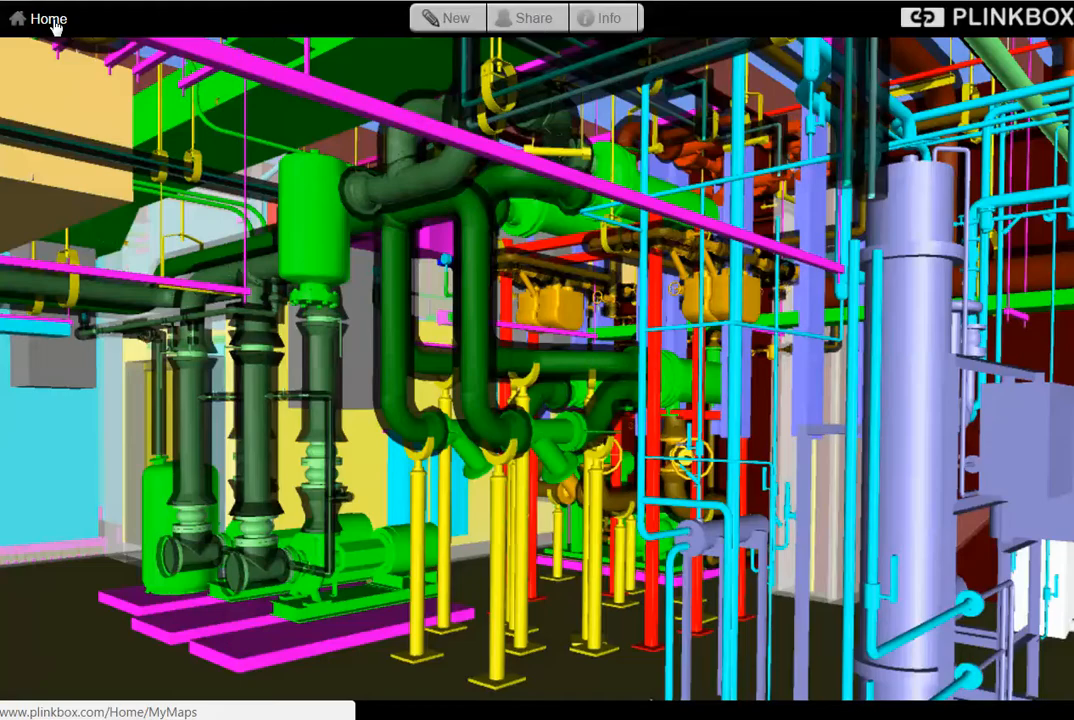
Return to My Maps and open the HVAC Solution hydronic schematic map
left_click(47, 18)
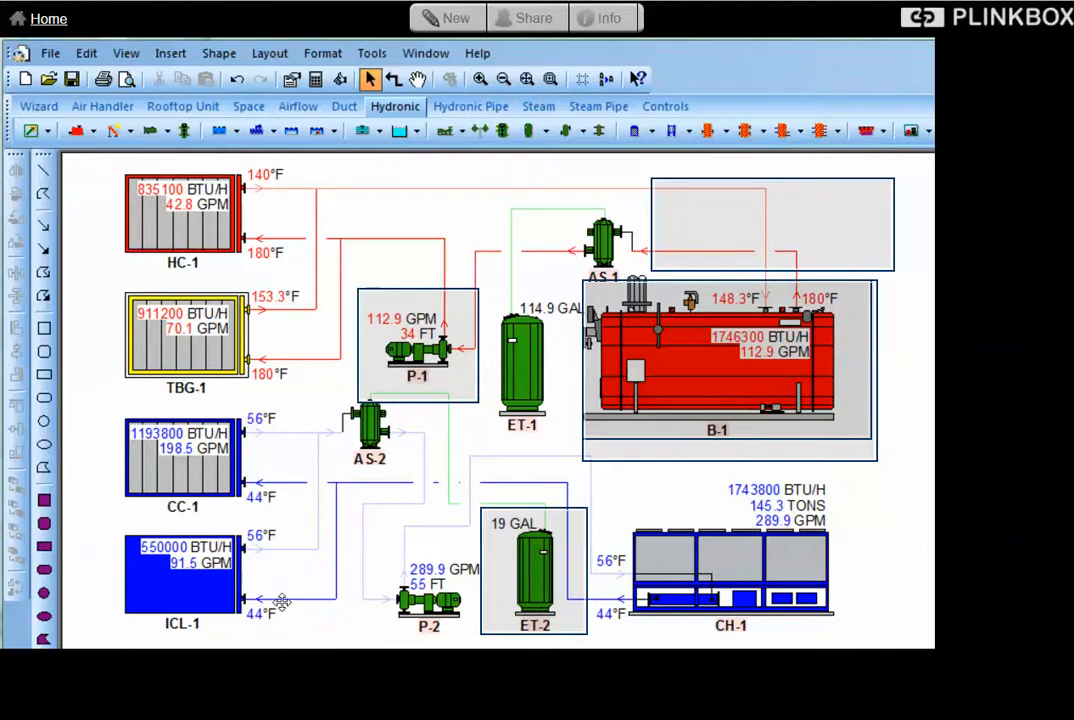
mouse_move(451, 46)
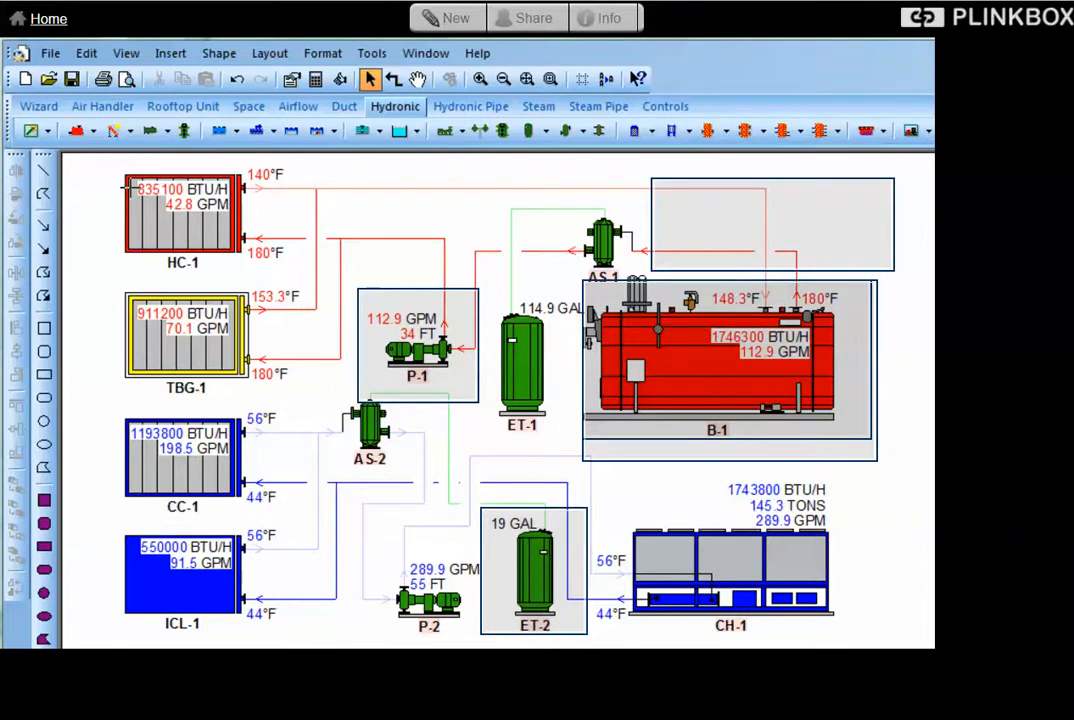
Start a plink titled 'Coil' on HC-1, cancel it, then open the pump's existing plink
left_click(183, 215)
type("C")
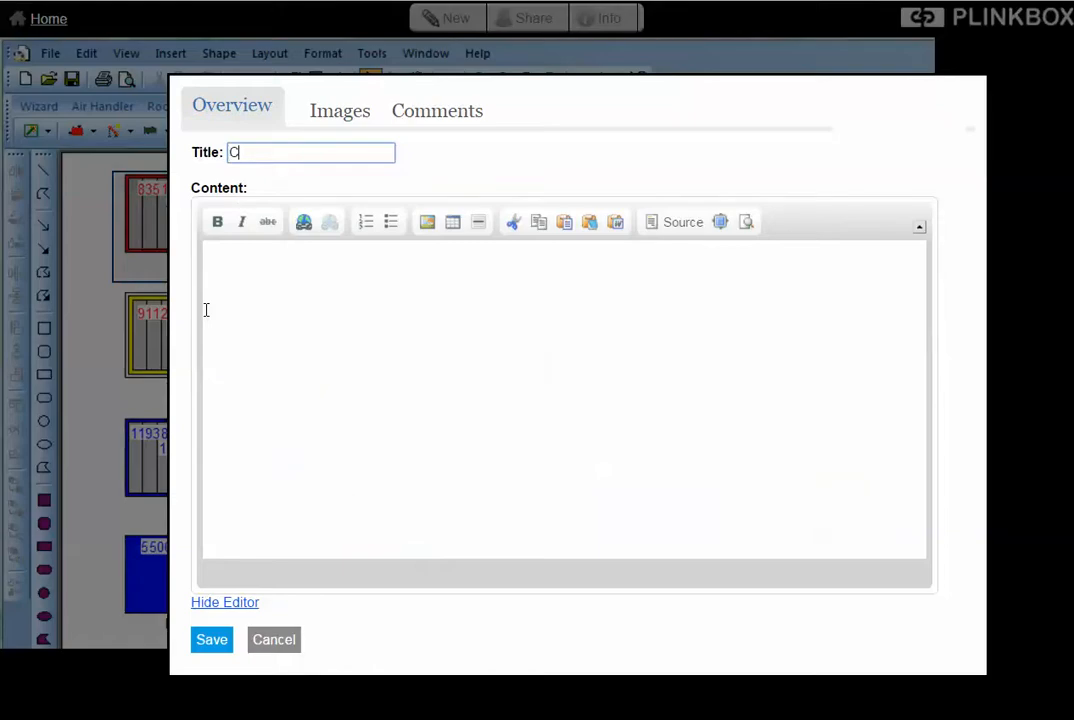
type("oil")
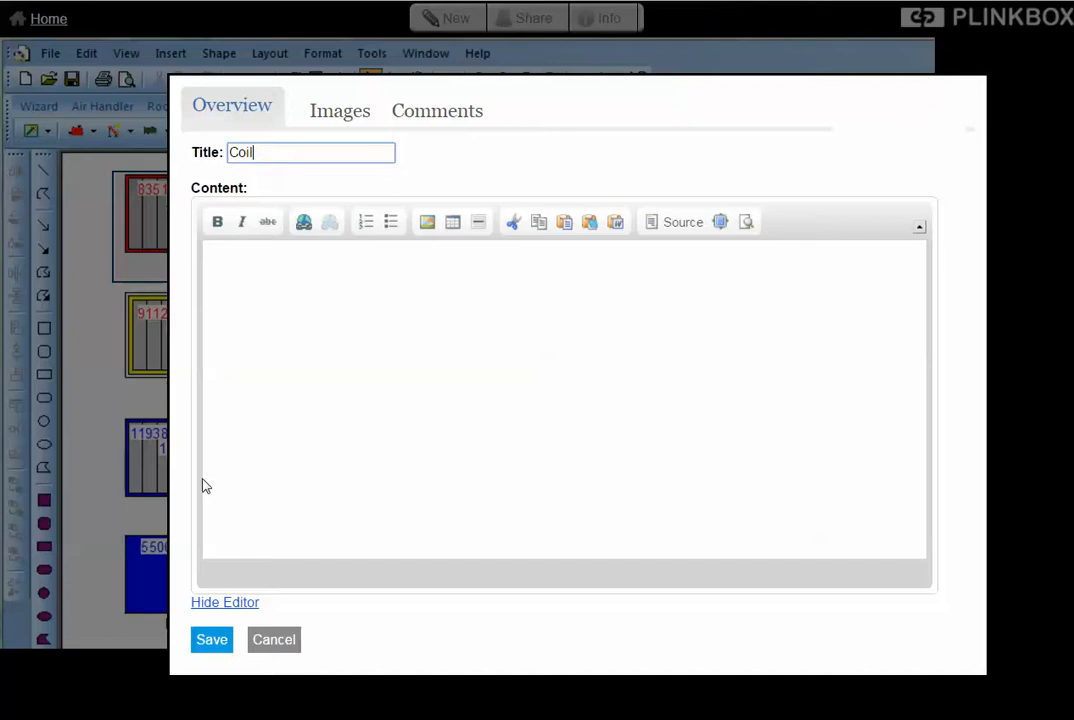
left_click(273, 639)
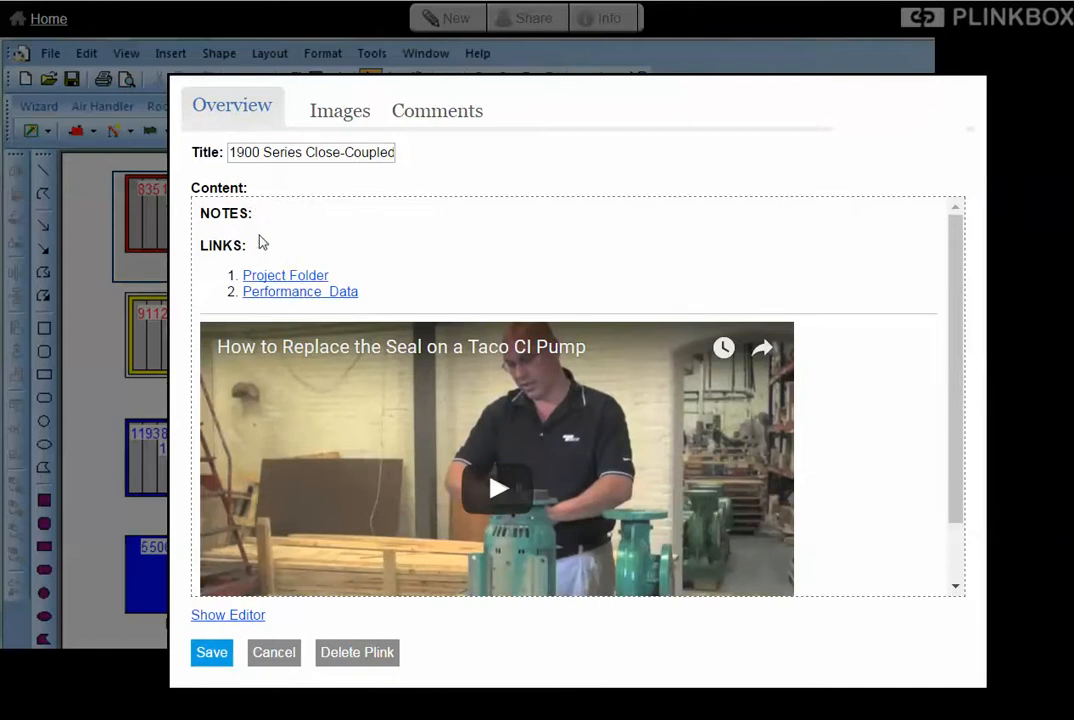
mouse_move(274, 298)
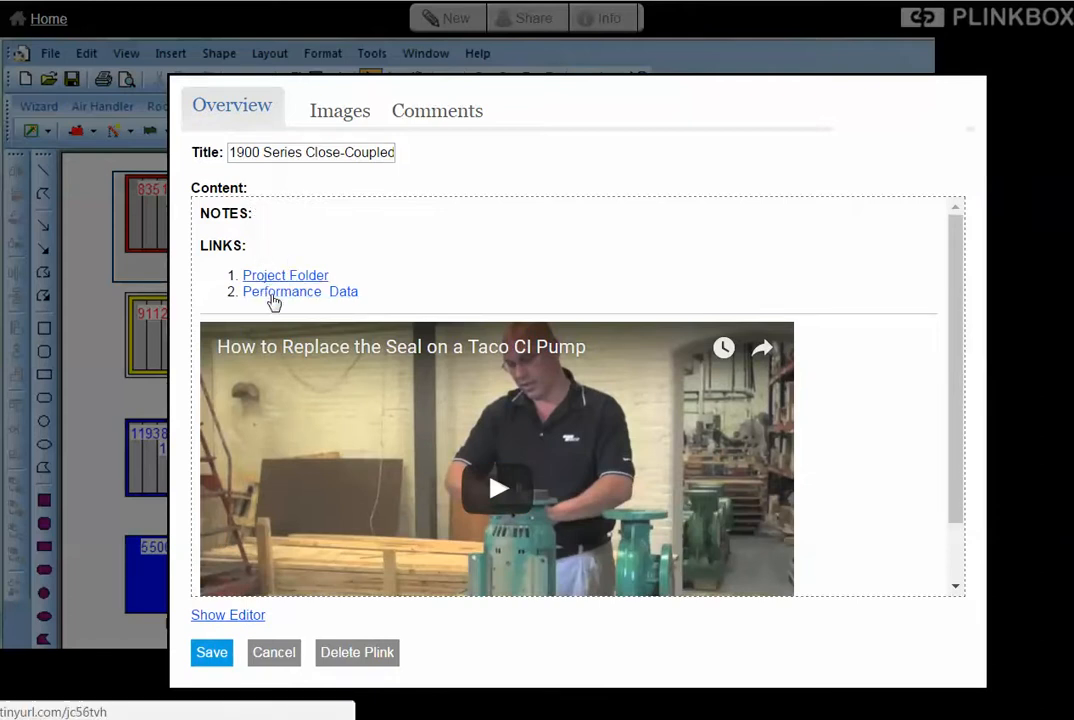
Open the Performance Data link and play the Taco CI pump seal-replacement video
left_click(285, 275)
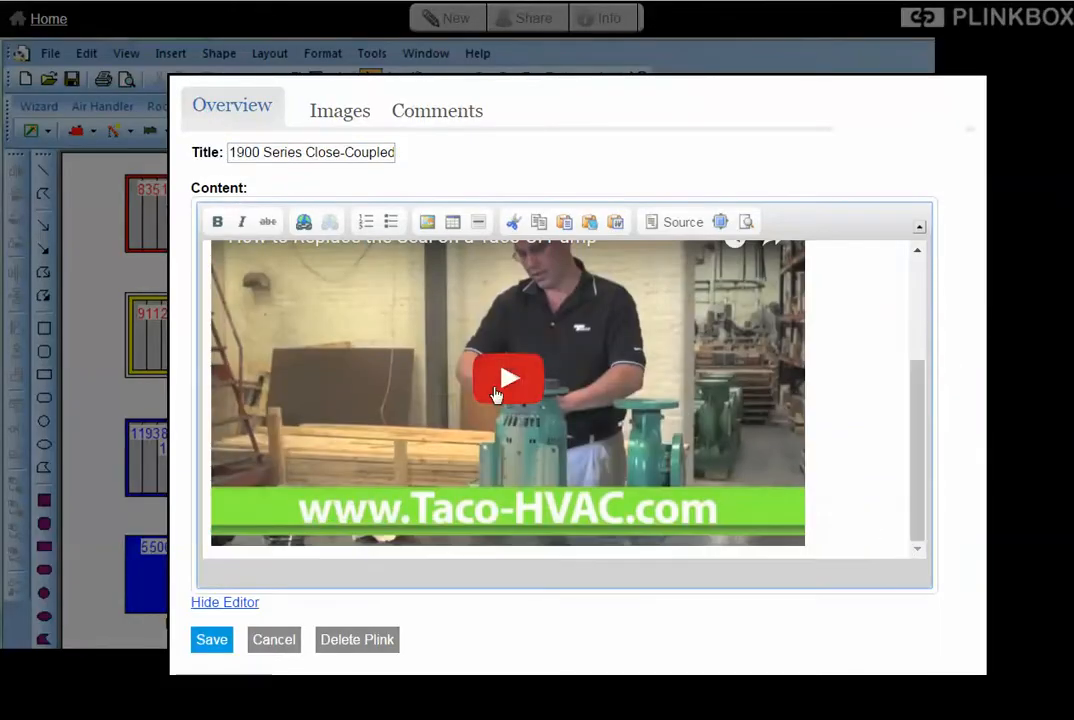
left_click(508, 378)
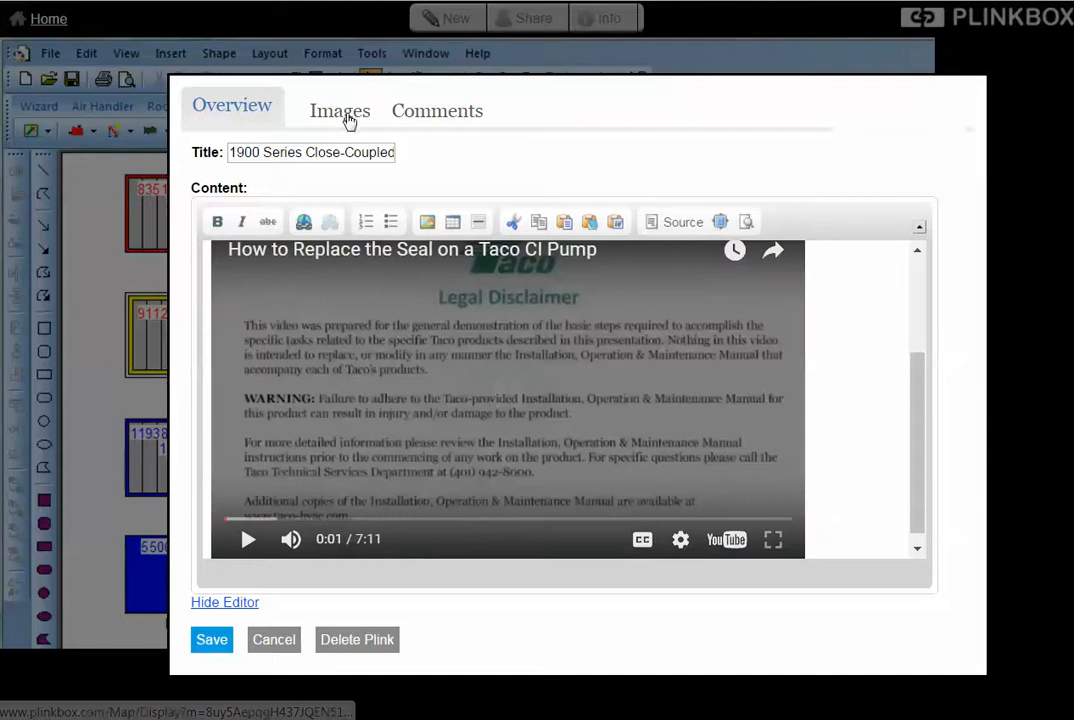
View the pump photo and schematic screenshot under Images, then close the plink
left_click(339, 110)
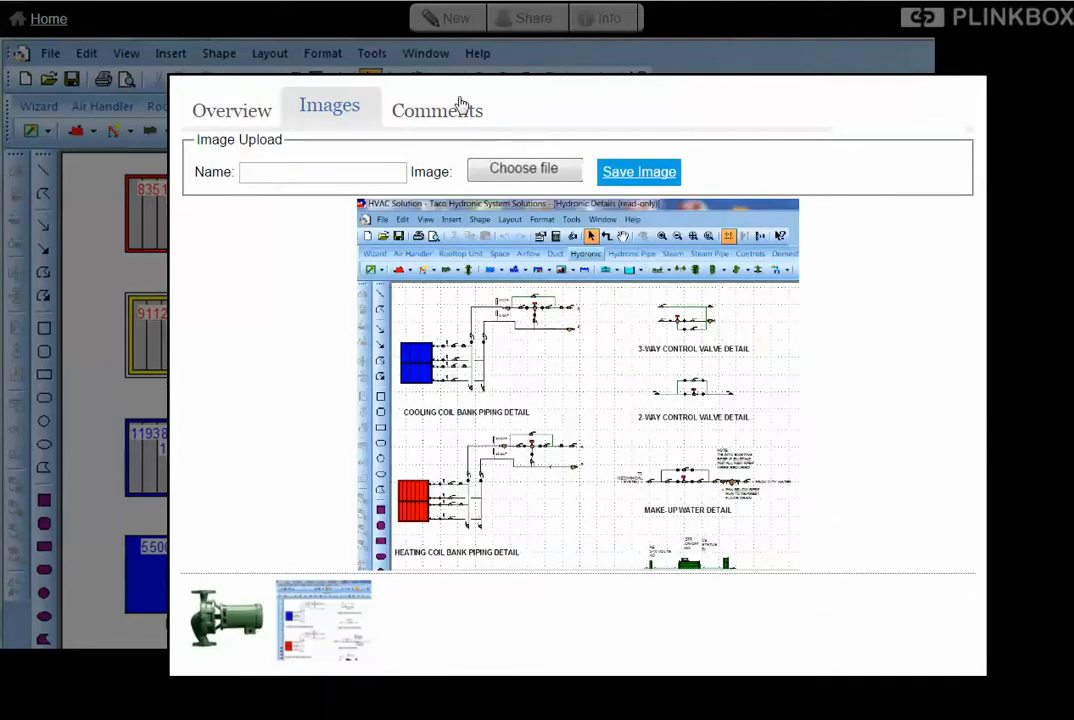
left_click(427, 110)
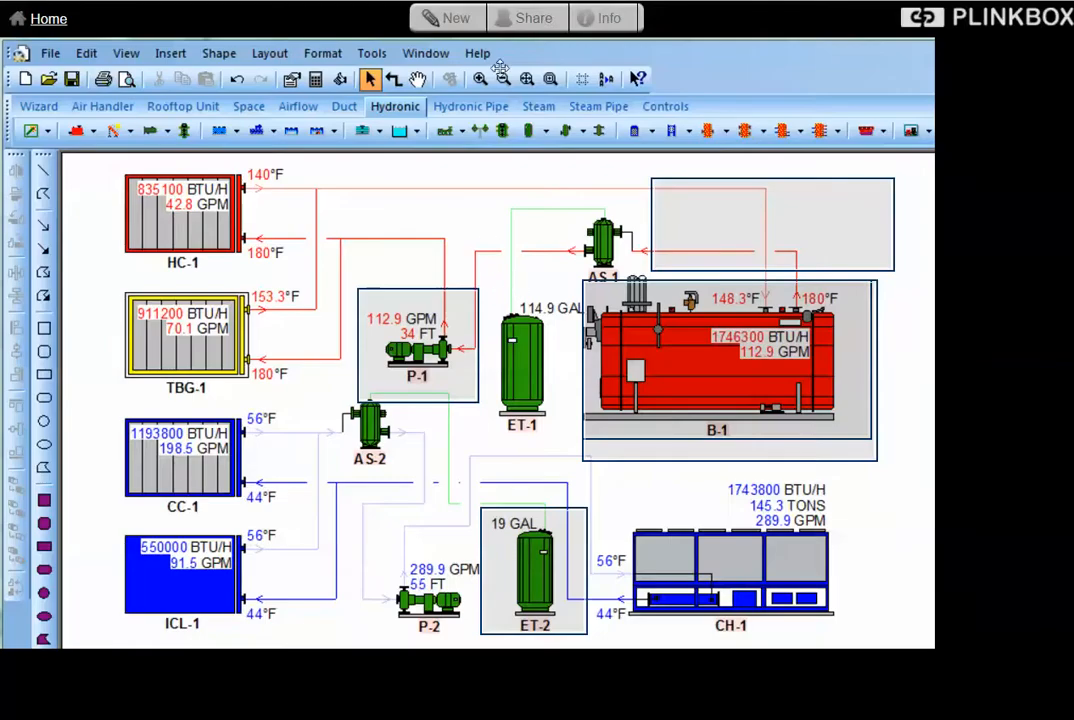
left_click(533, 18)
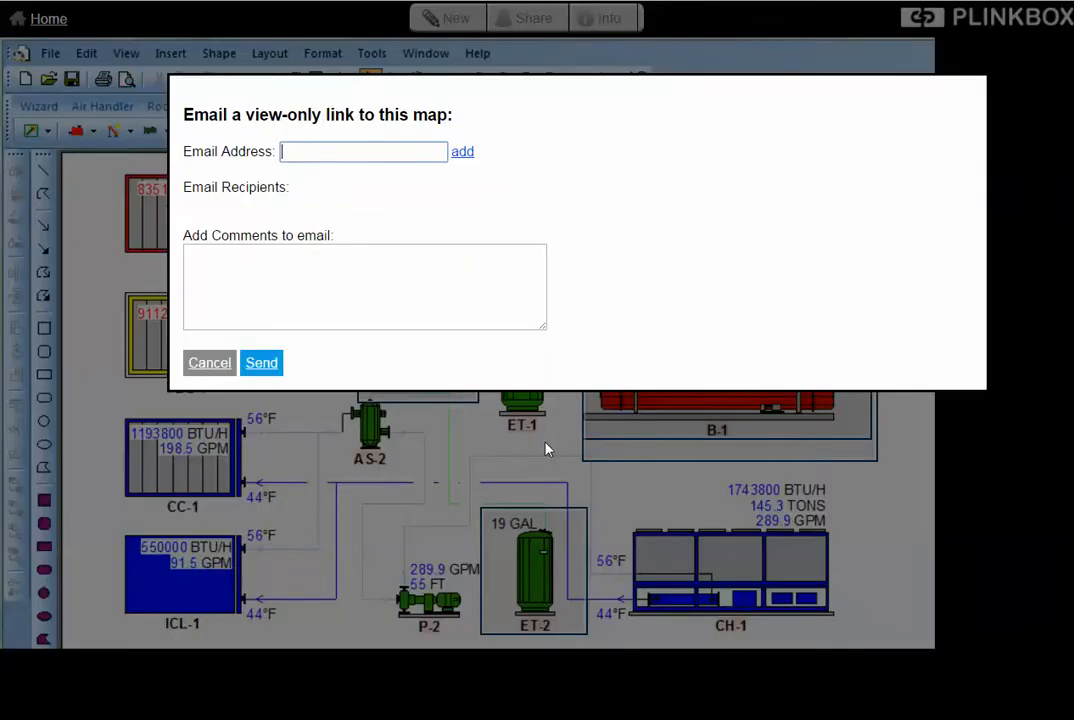
mouse_move(545, 451)
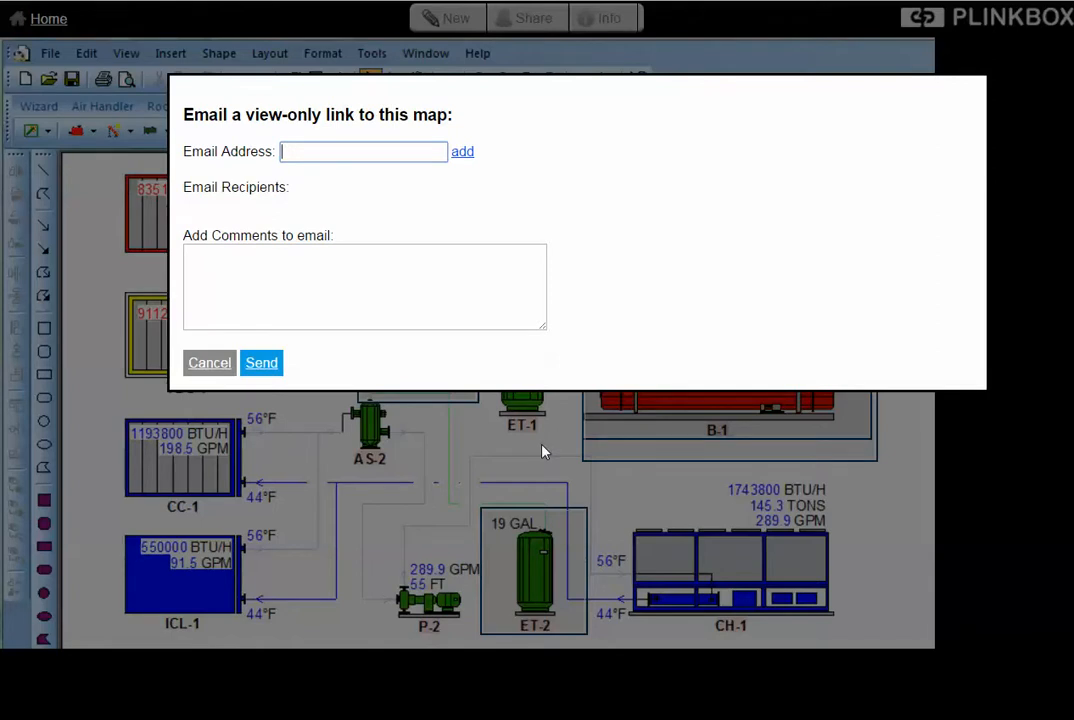
left_click(209, 362)
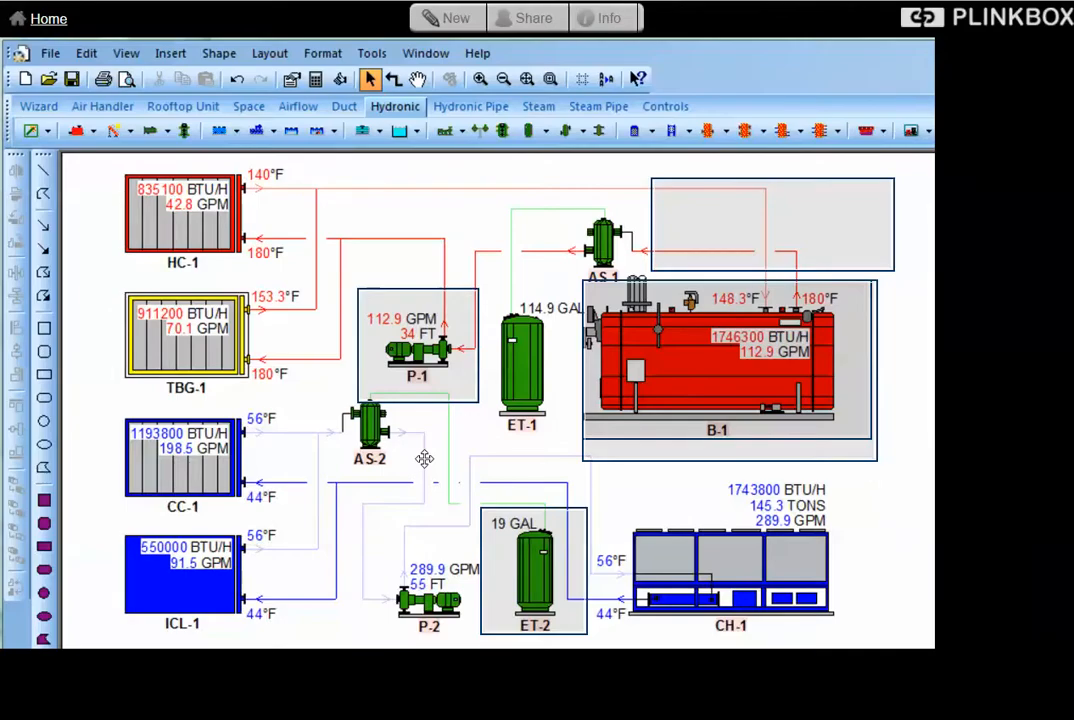